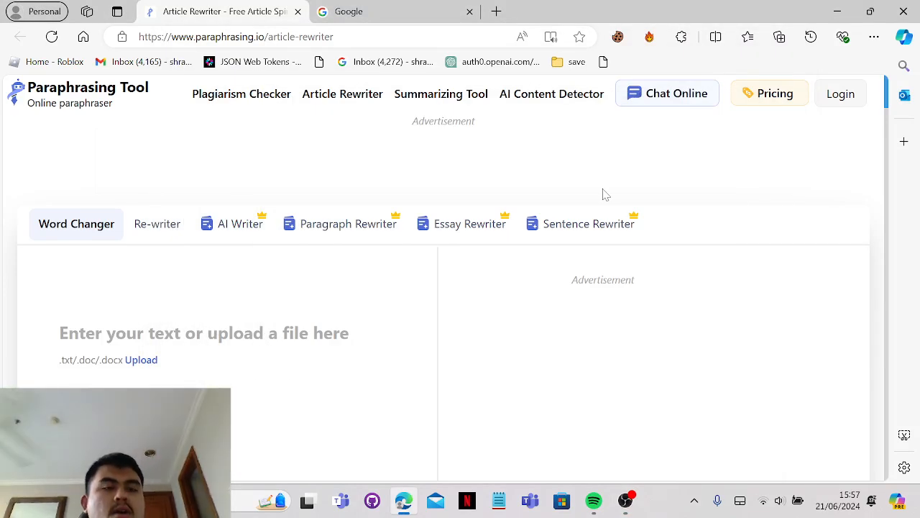
{"action": "mouse_move", "coordinate": [589, 197]}
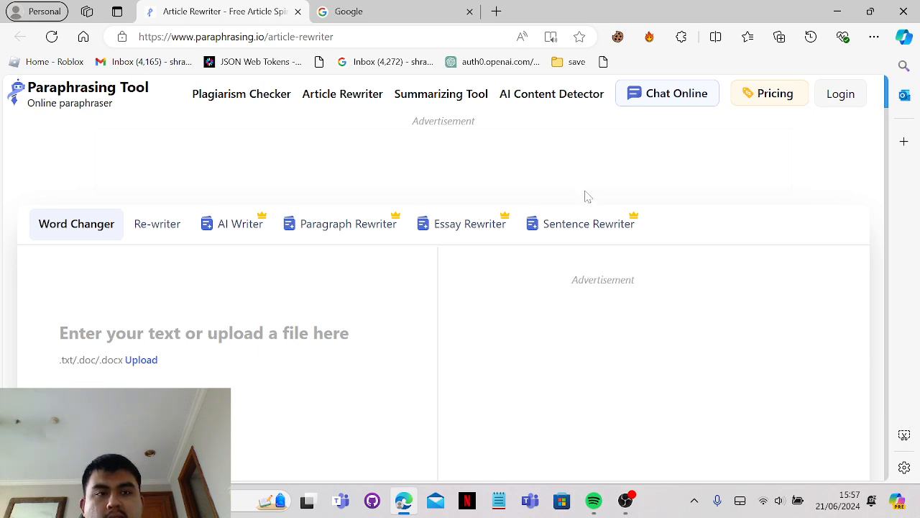
{"action": "mouse_move", "coordinate": [482, 180]}
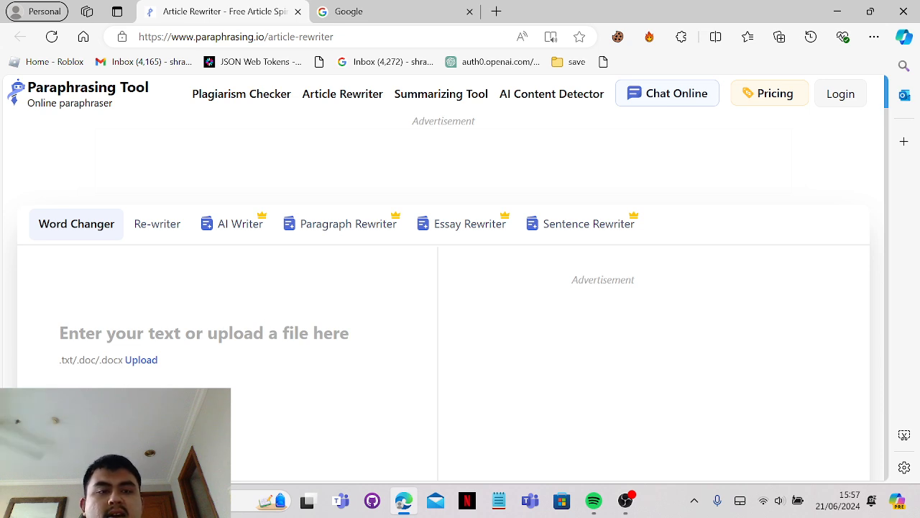
Search Google for 'article about food' and open the National Geographic Education food page
{"action": "left_click", "coordinate": [215, 333]}
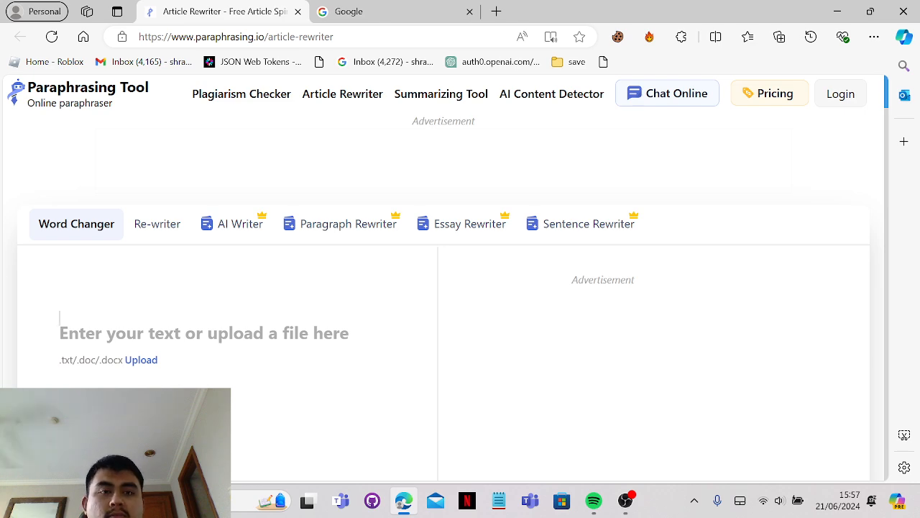
{"action": "mouse_move", "coordinate": [157, 223]}
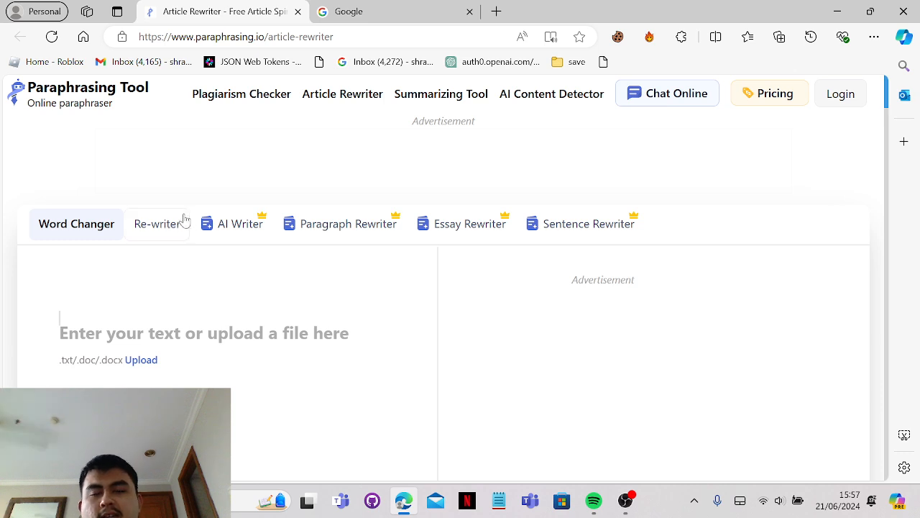
{"action": "mouse_move", "coordinate": [292, 158]}
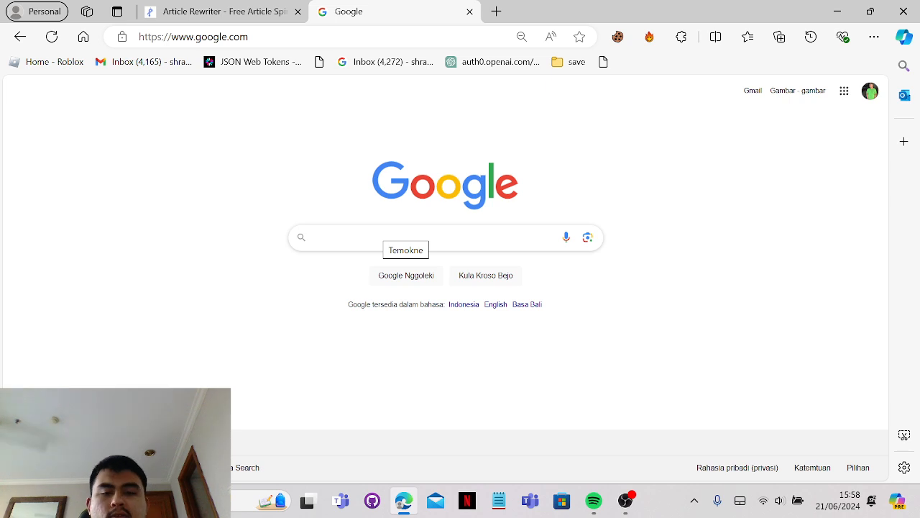
{"action": "type", "text": "article about food"}
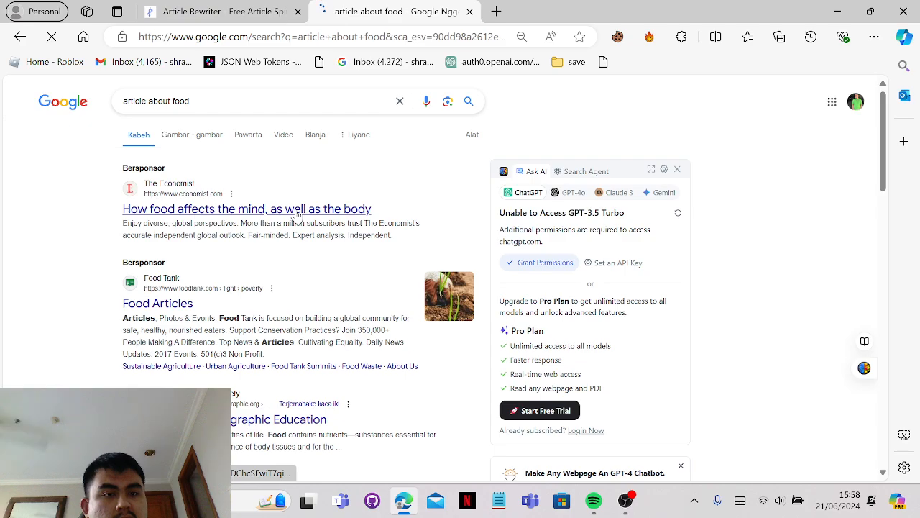
{"action": "left_click", "coordinate": [247, 208]}
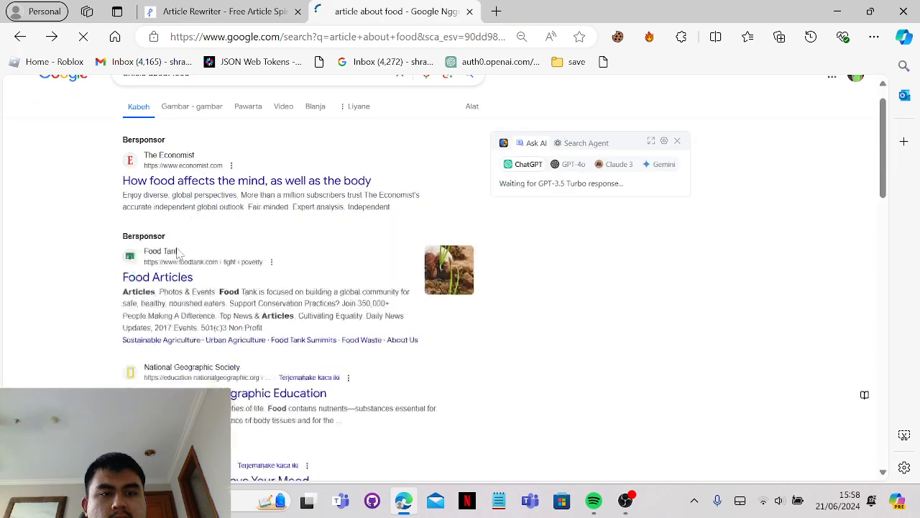
{"action": "scroll", "scroll_direction": "down", "scroll_amount": 3}
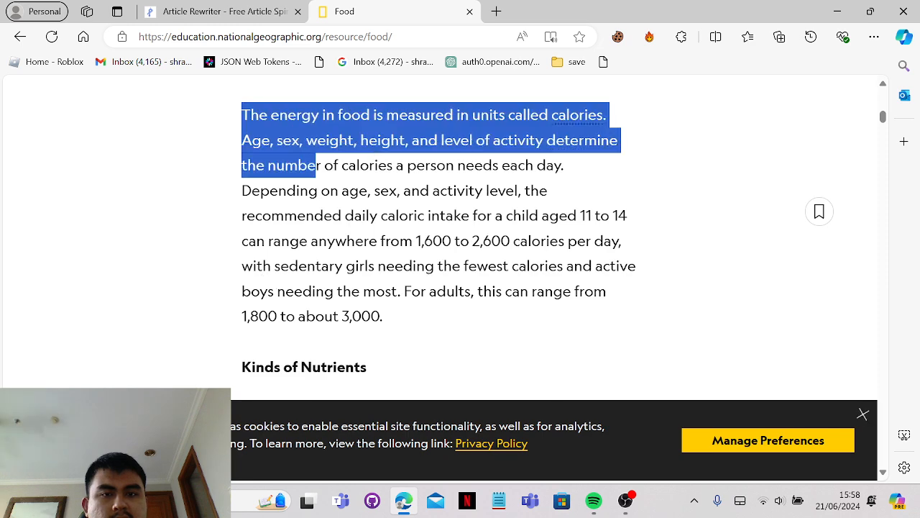
Copy the paragraph on food energy and daily calorie needs
{"action": "right_click", "coordinate": [431, 215]}
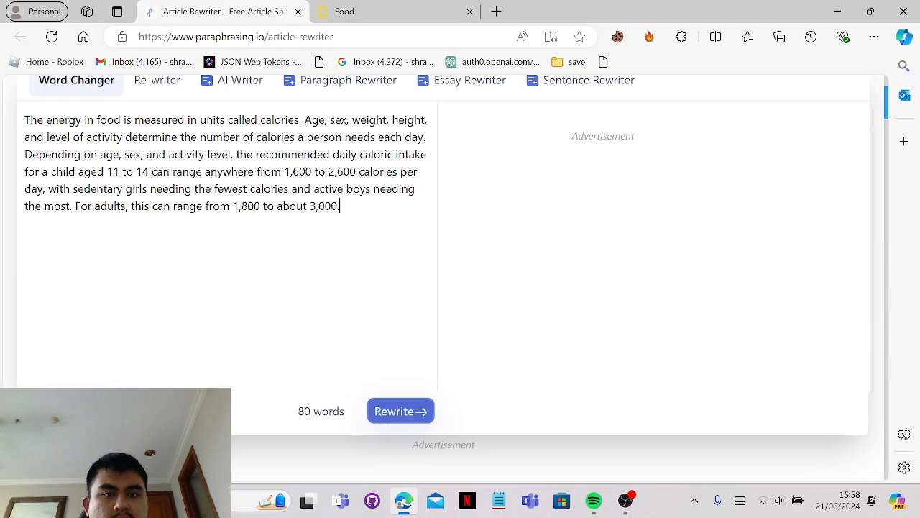
Rewrite the pasted 80-word calorie paragraph and select the 71-word reworded output
{"action": "left_click", "coordinate": [400, 410]}
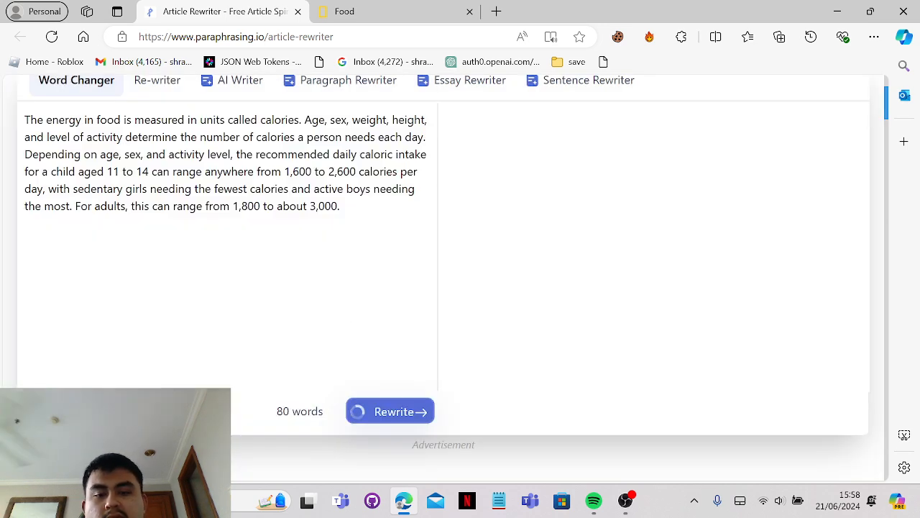
{"action": "left_click", "coordinate": [391, 412]}
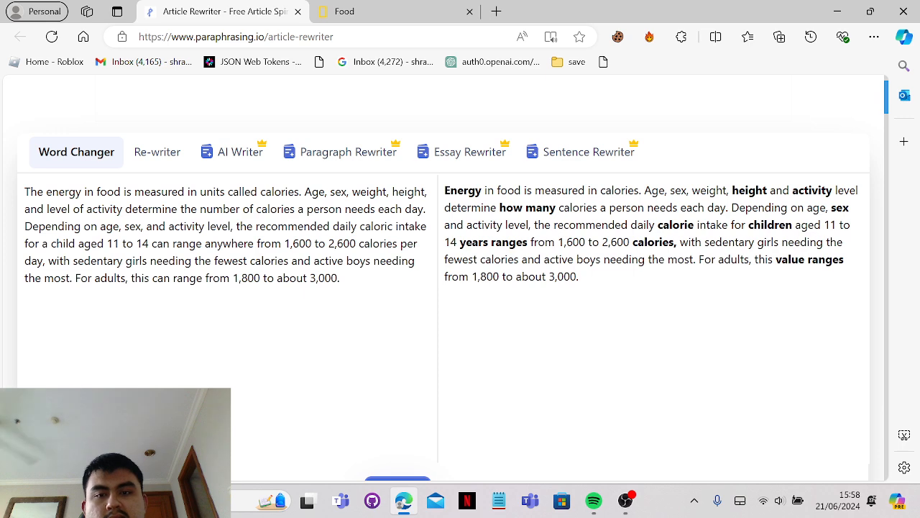
{"action": "left_click_drag", "start_coordinate": [445, 189], "coordinate": [579, 277]}
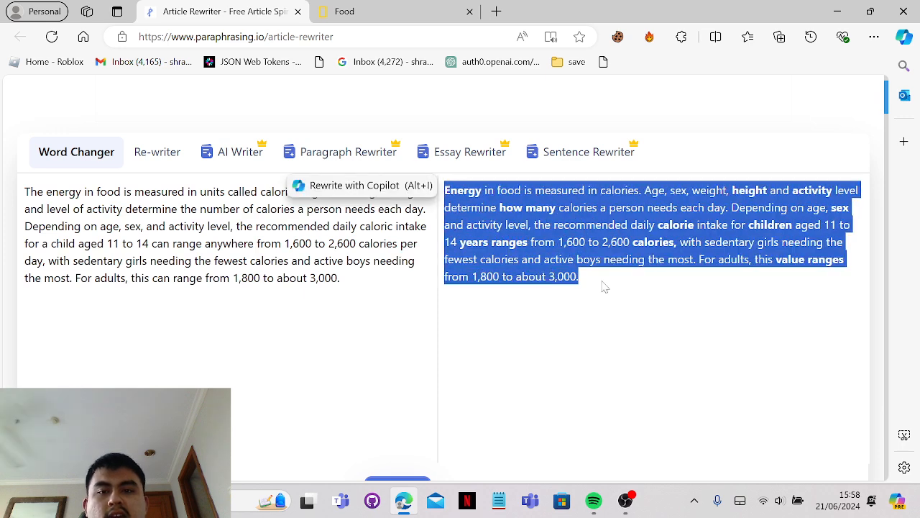
{"action": "scroll", "scroll_direction": "down", "scroll_amount": 3}
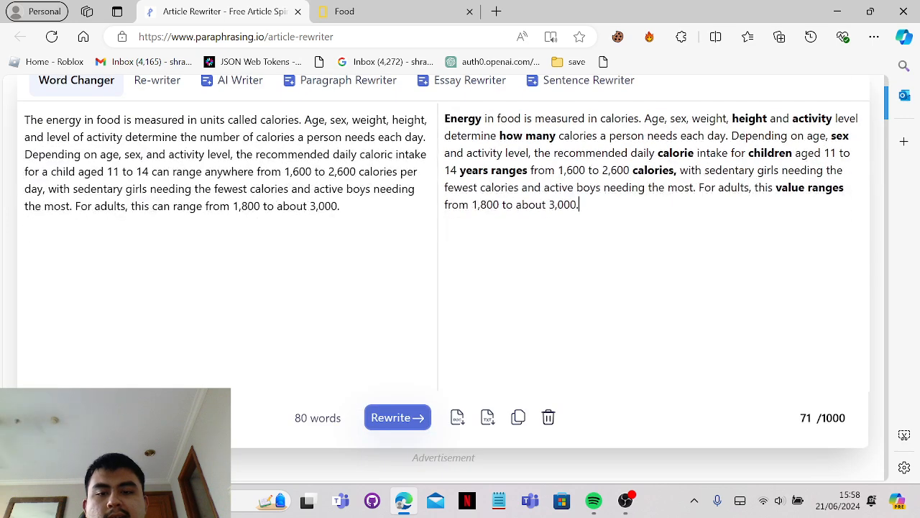
{"action": "mouse_move", "coordinate": [458, 417]}
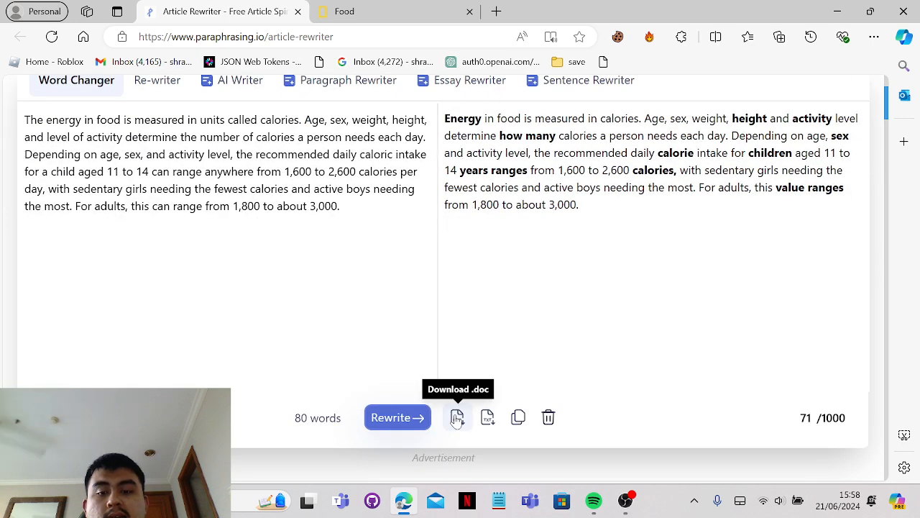
Download the rewritten calorie paragraph as paraphraser_io.doc
{"action": "left_click", "coordinate": [457, 417]}
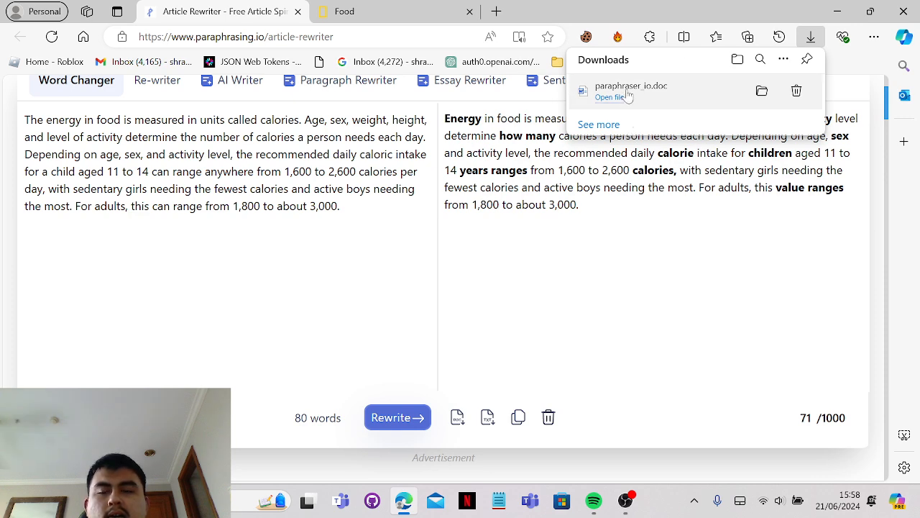
{"action": "mouse_move", "coordinate": [683, 106]}
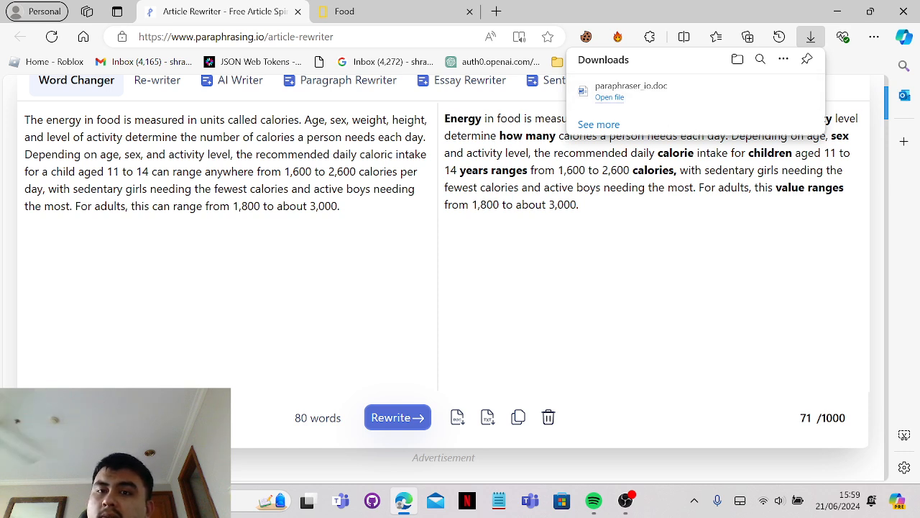
{"action": "mouse_move", "coordinate": [488, 417]}
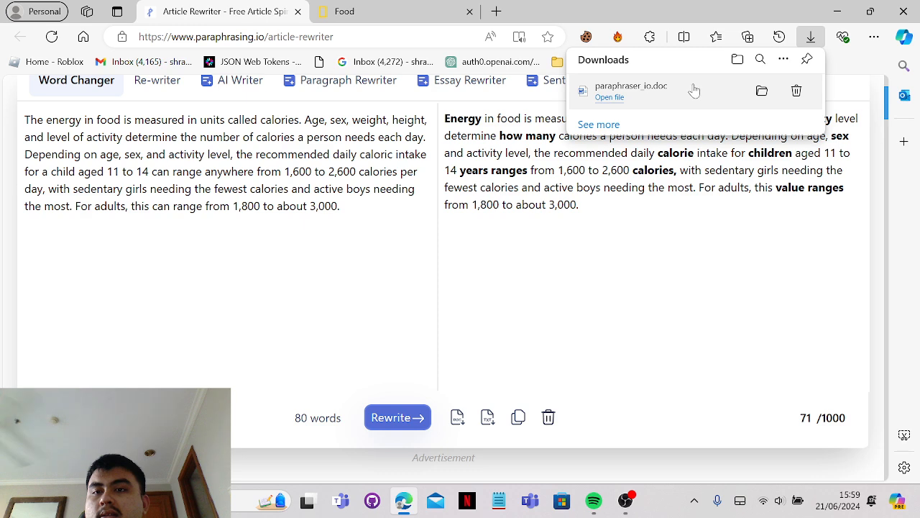
{"action": "mouse_move", "coordinate": [674, 91]}
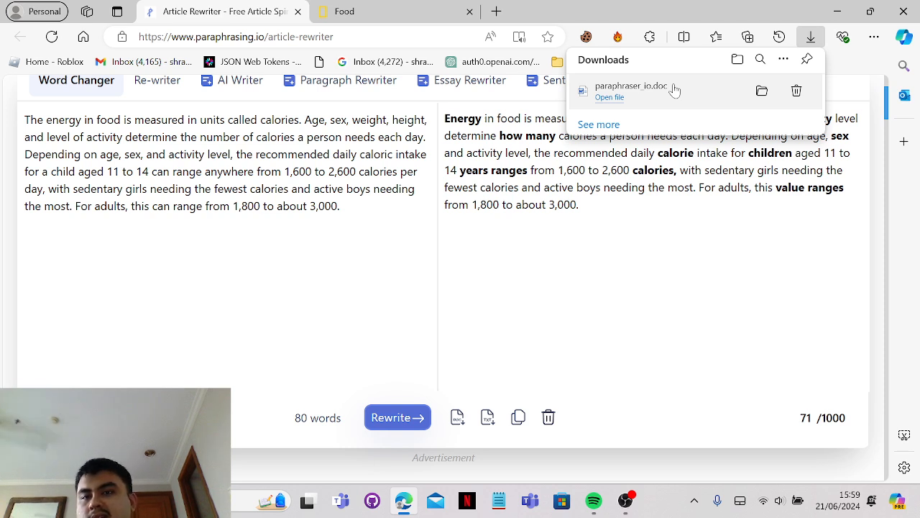
{"action": "mouse_move", "coordinate": [667, 114]}
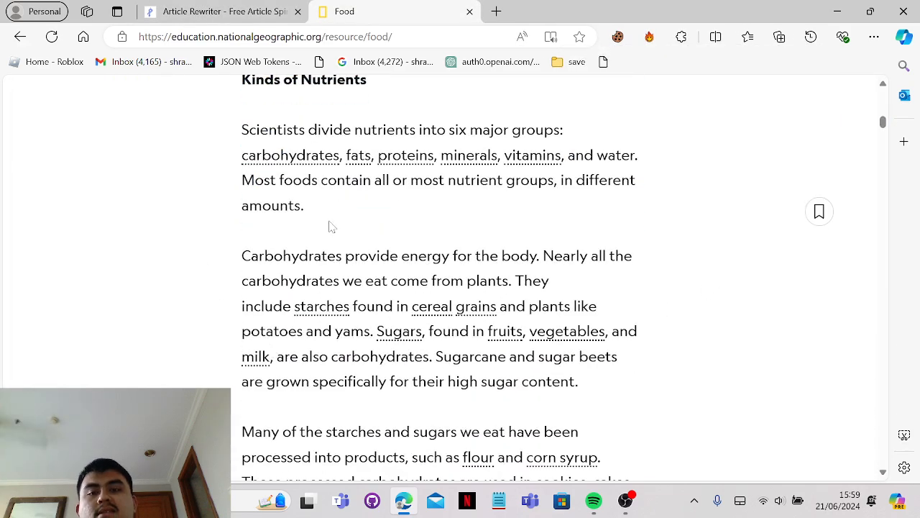
Scroll the National Geographic carbohydrates section, then return to the Paraphrasing Tool tab
{"action": "scroll", "scroll_direction": "down", "scroll_amount": 3}
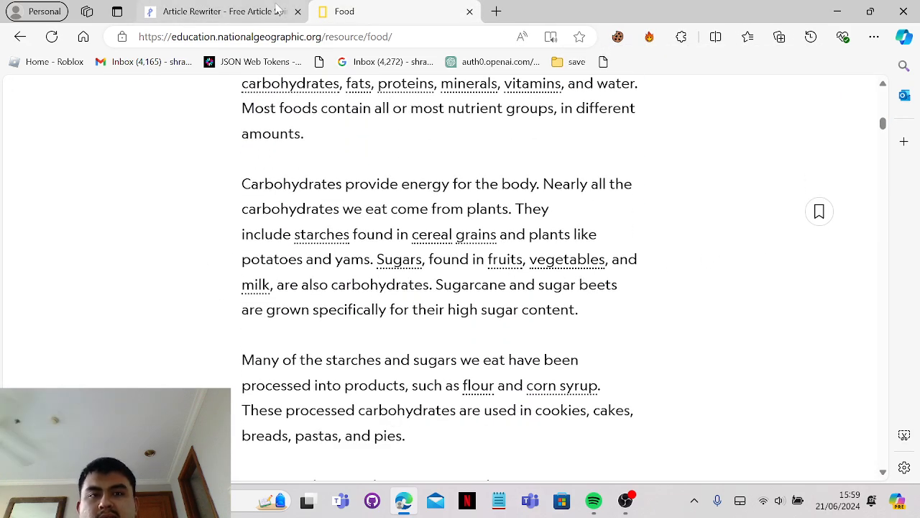
{"action": "left_click", "coordinate": [208, 11]}
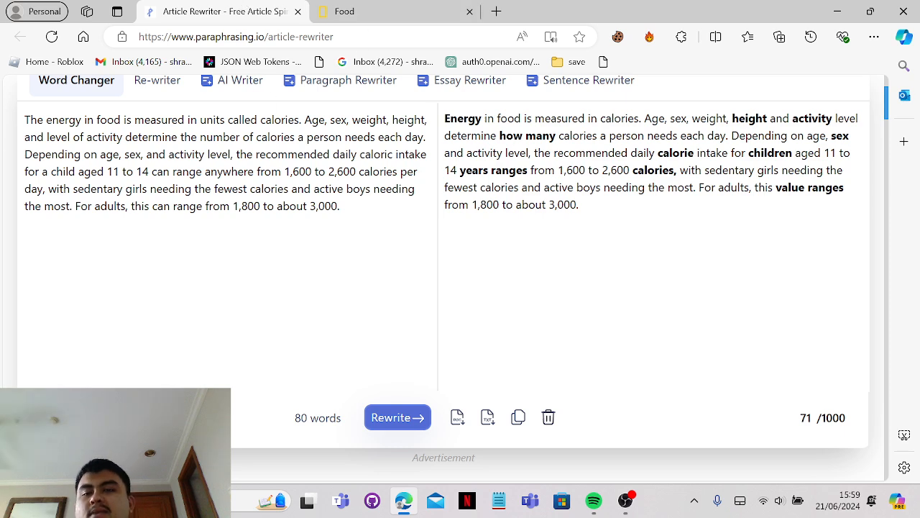
{"action": "mouse_move", "coordinate": [530, 455]}
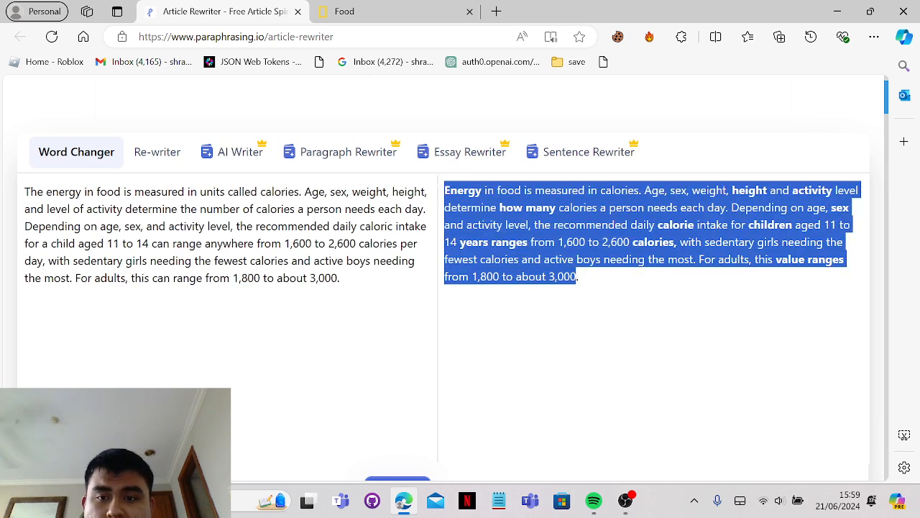
{"action": "mouse_move", "coordinate": [560, 303]}
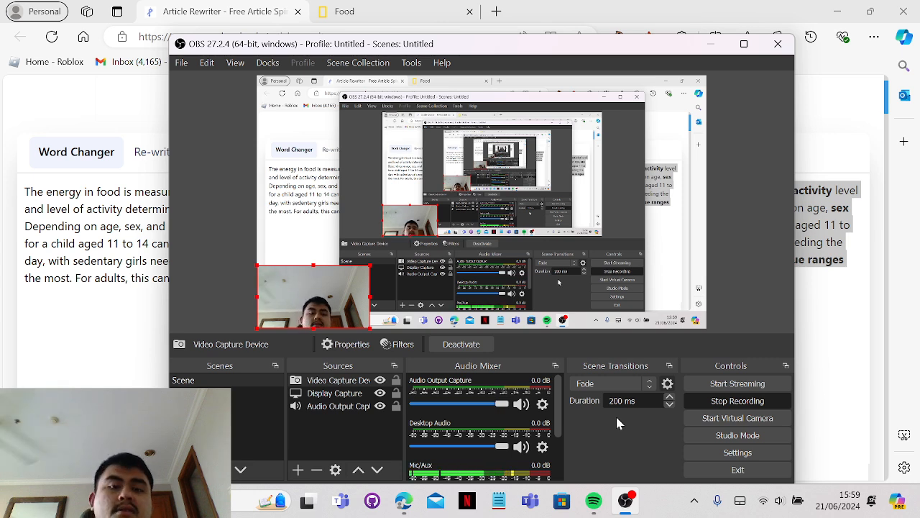
{"action": "mouse_move", "coordinate": [737, 418]}
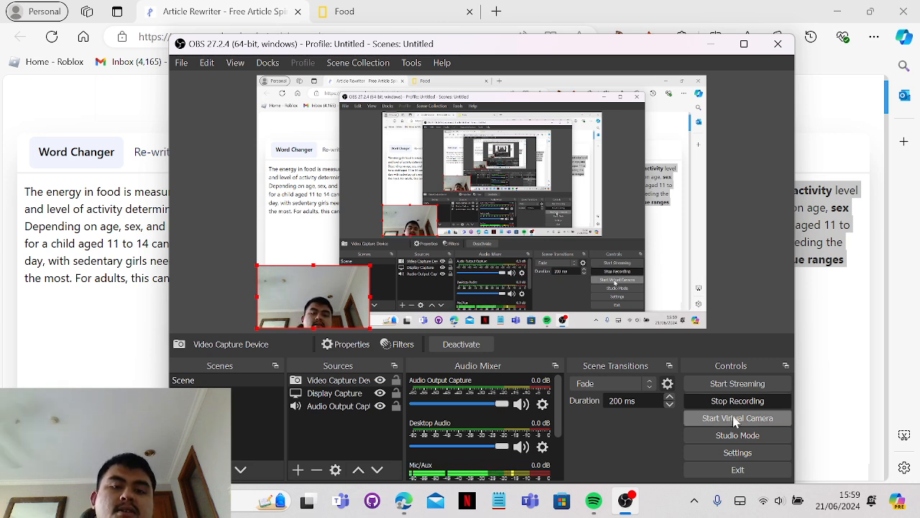